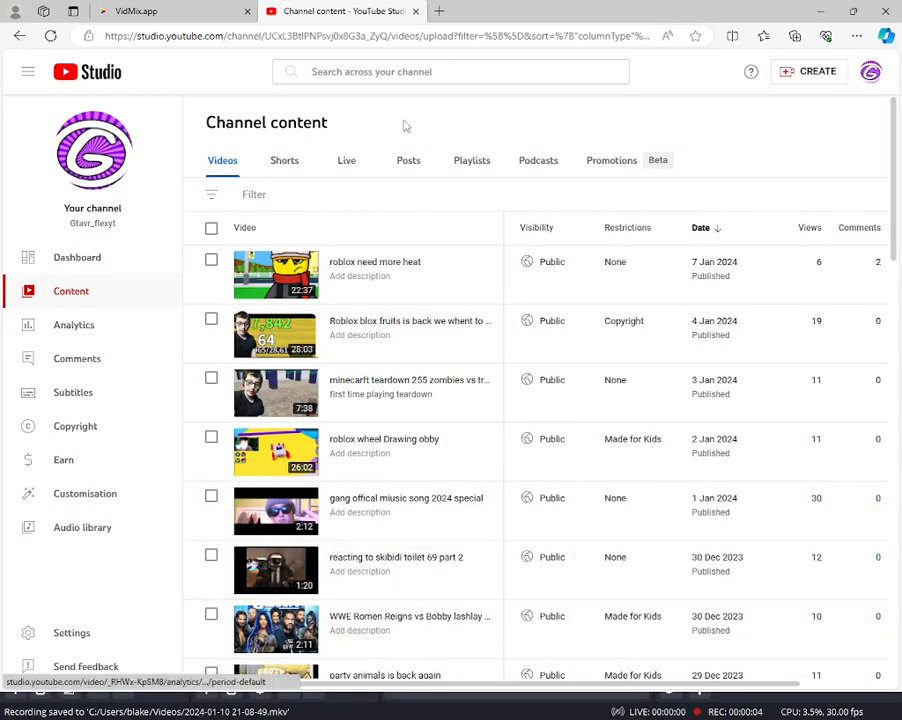
# - Reveal the account options from the profile avatar in YouTube Studio
pyautogui.click(130, 12)
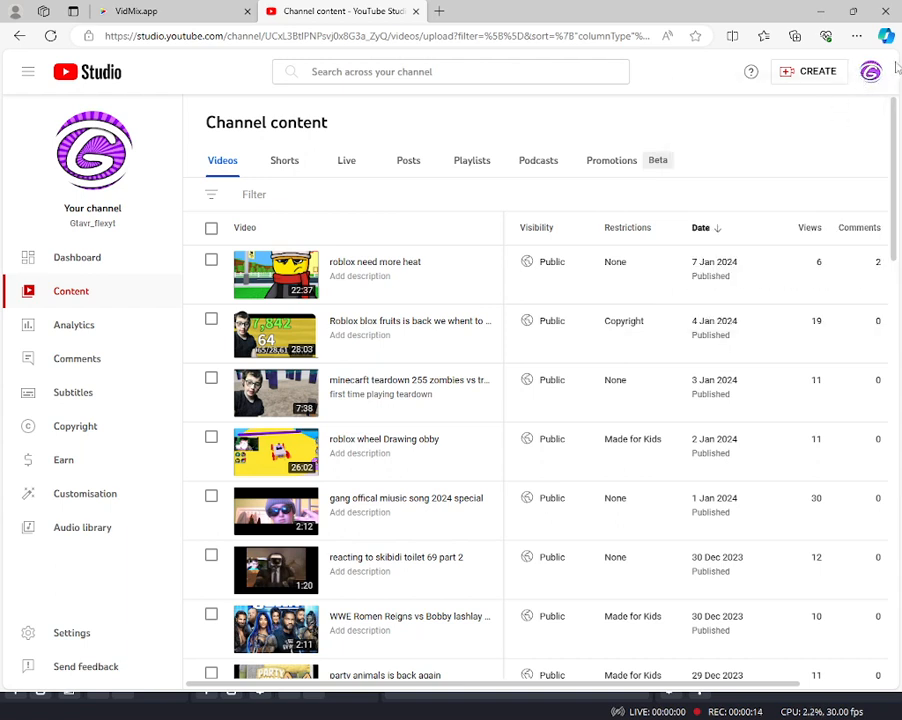
pyautogui.click(870, 72)
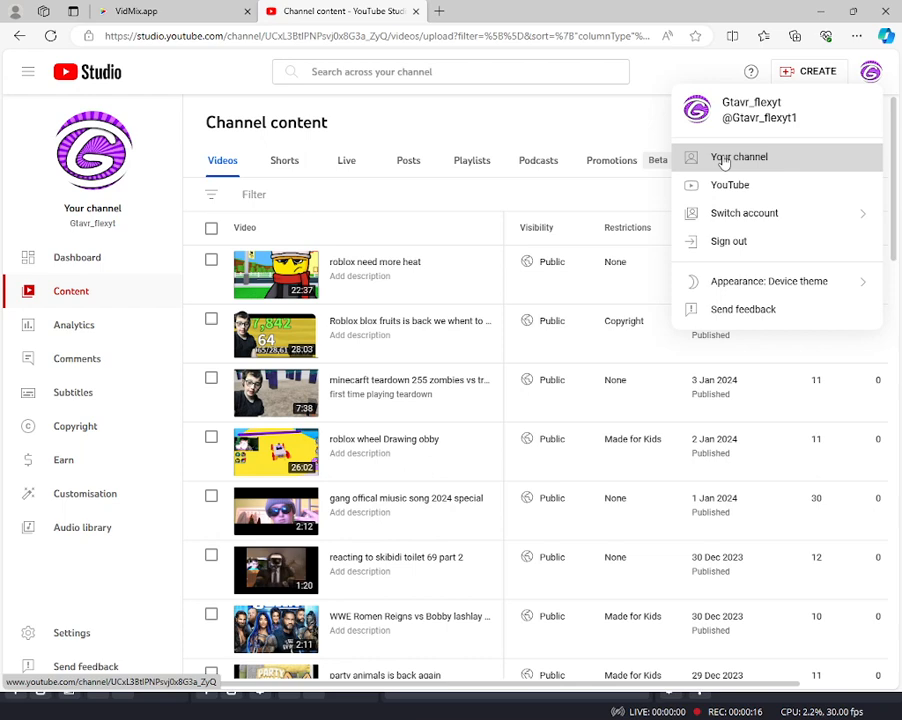
pyautogui.click(738, 156)
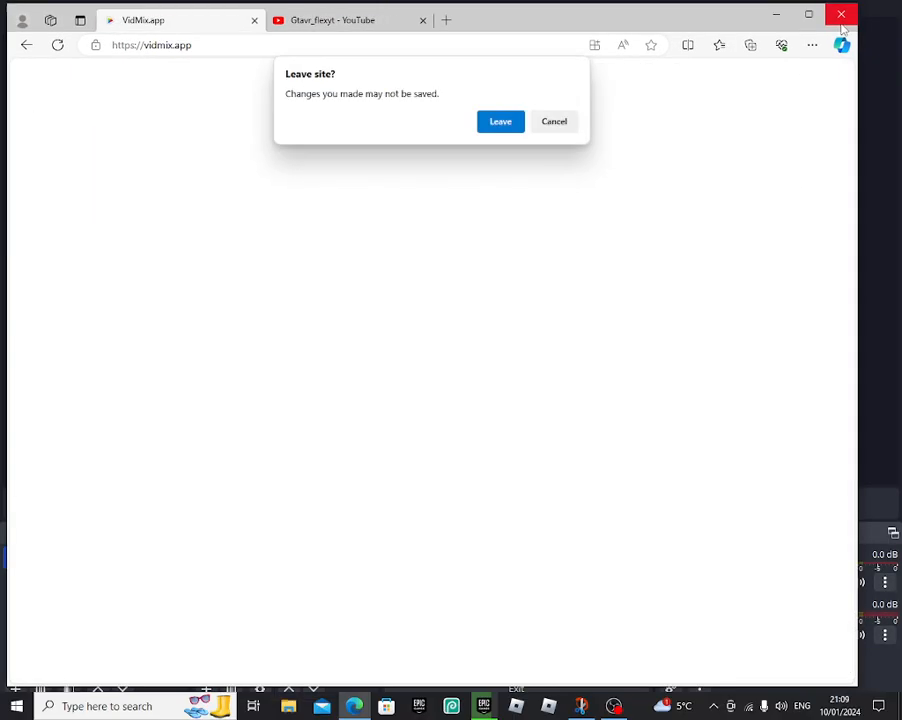
pyautogui.moveTo(790, 28)
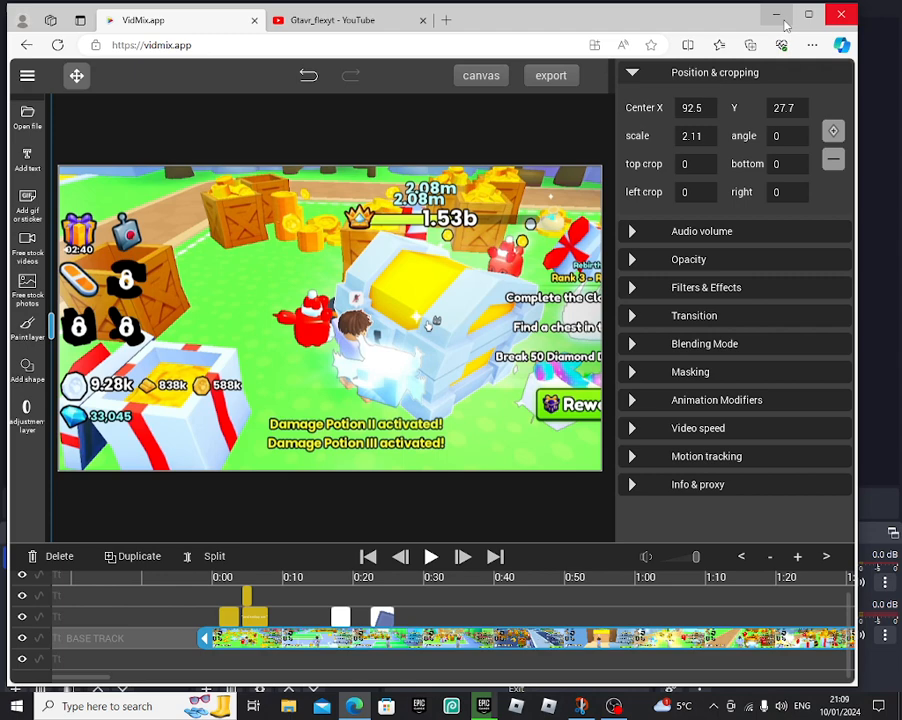
# - Stay in the VidMix editor with the gameplay clip project, then head to Photopea
pyautogui.click(348, 20)
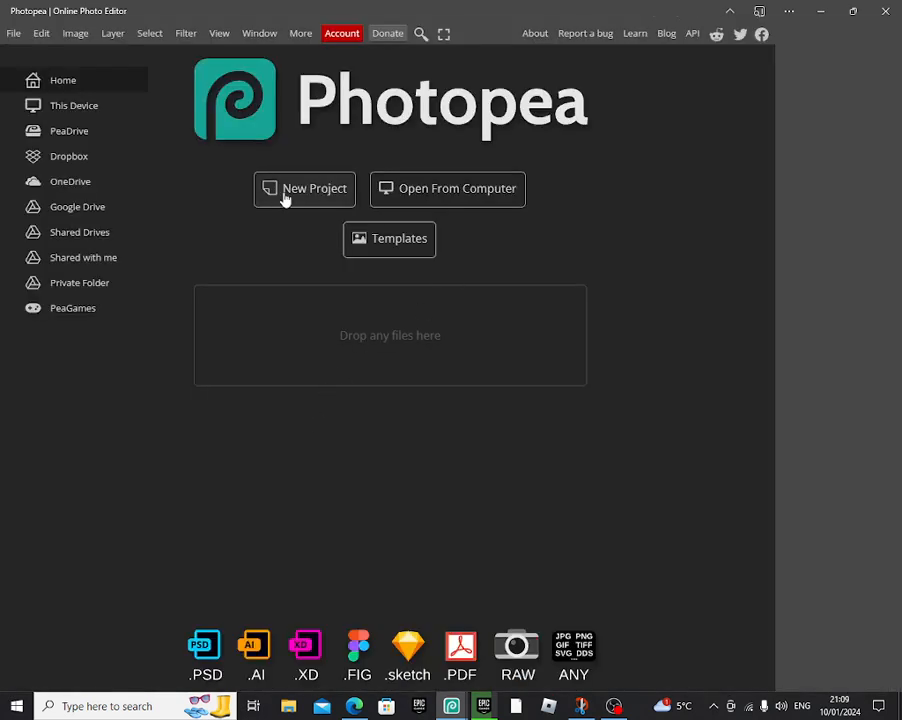
# - Start a new Photopea project holding the purple sunburst picture with the white G logo
pyautogui.click(304, 188)
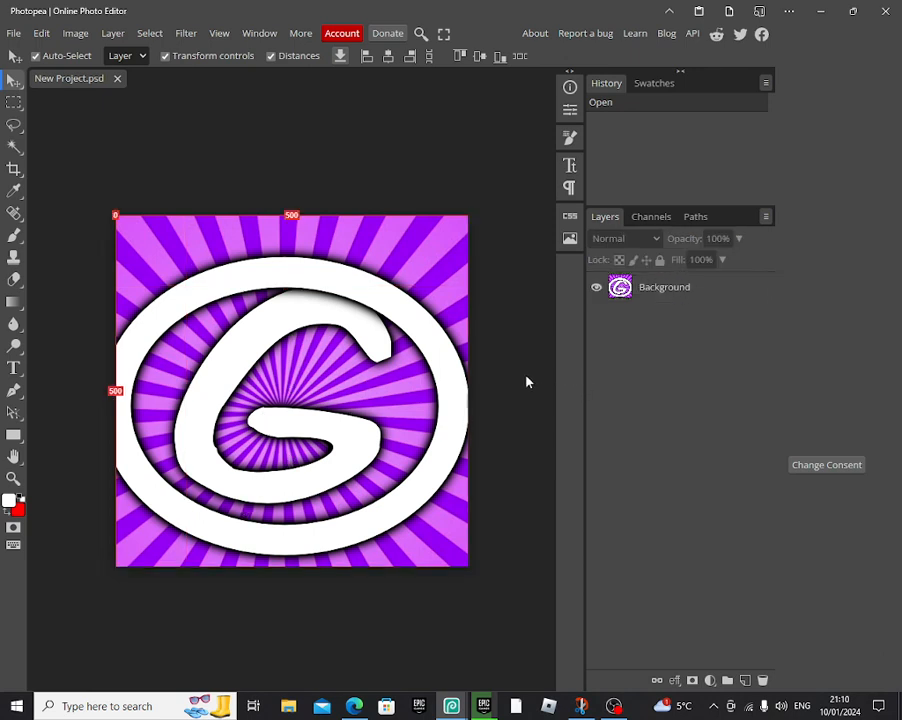
pyautogui.moveTo(228, 432)
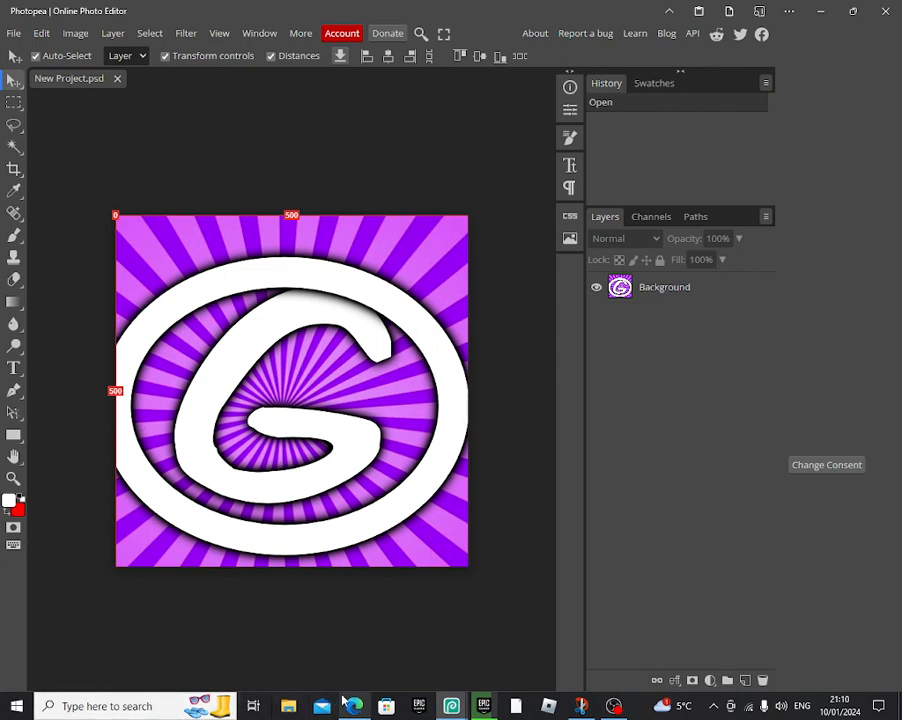
pyautogui.moveTo(360, 564)
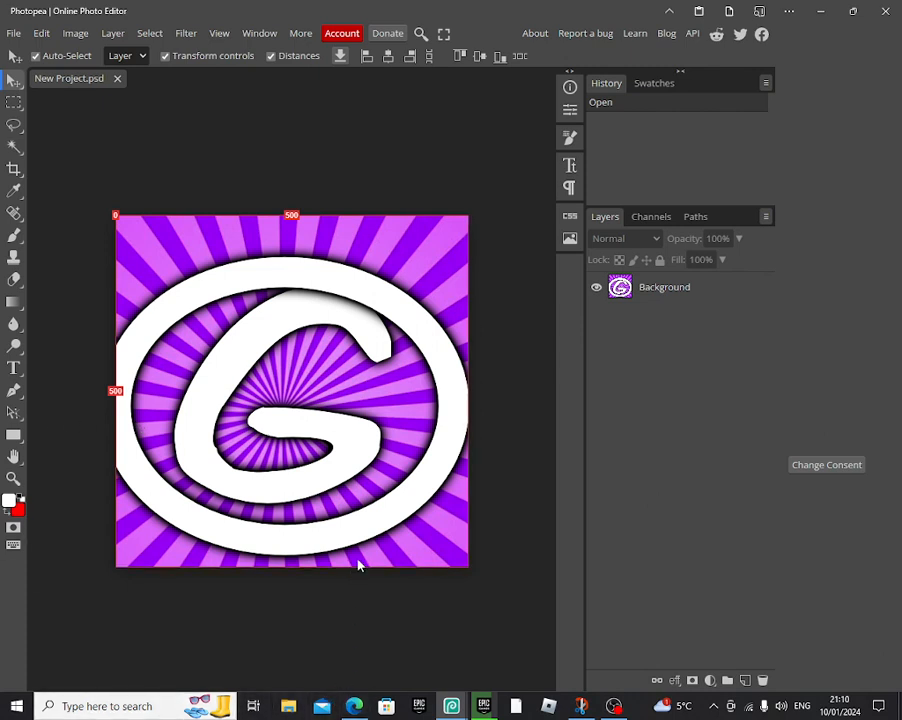